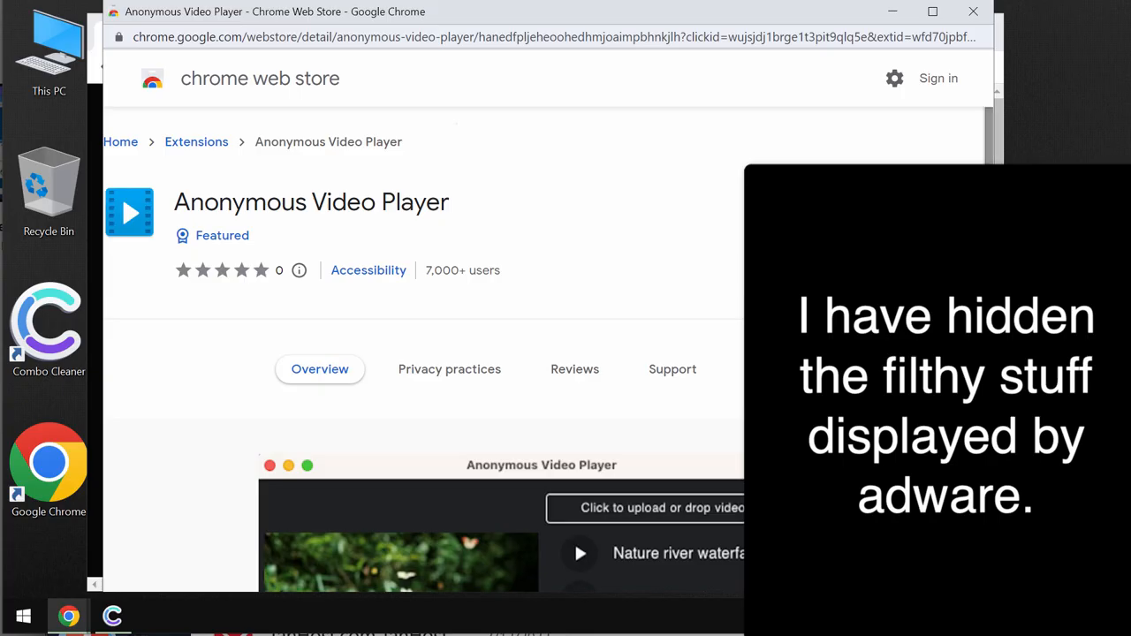
# Step: Request adding Anonymous Video Player from its Chrome Web Store page, showing the permissions prompt
pyautogui.scroll(-3)
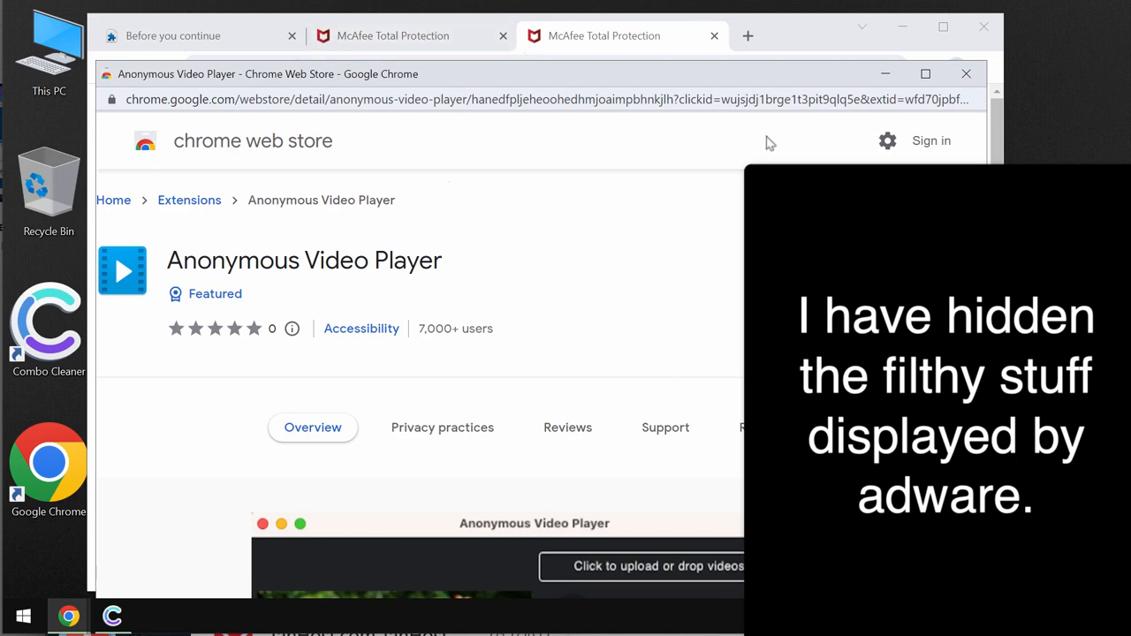
pyautogui.moveTo(611, 46)
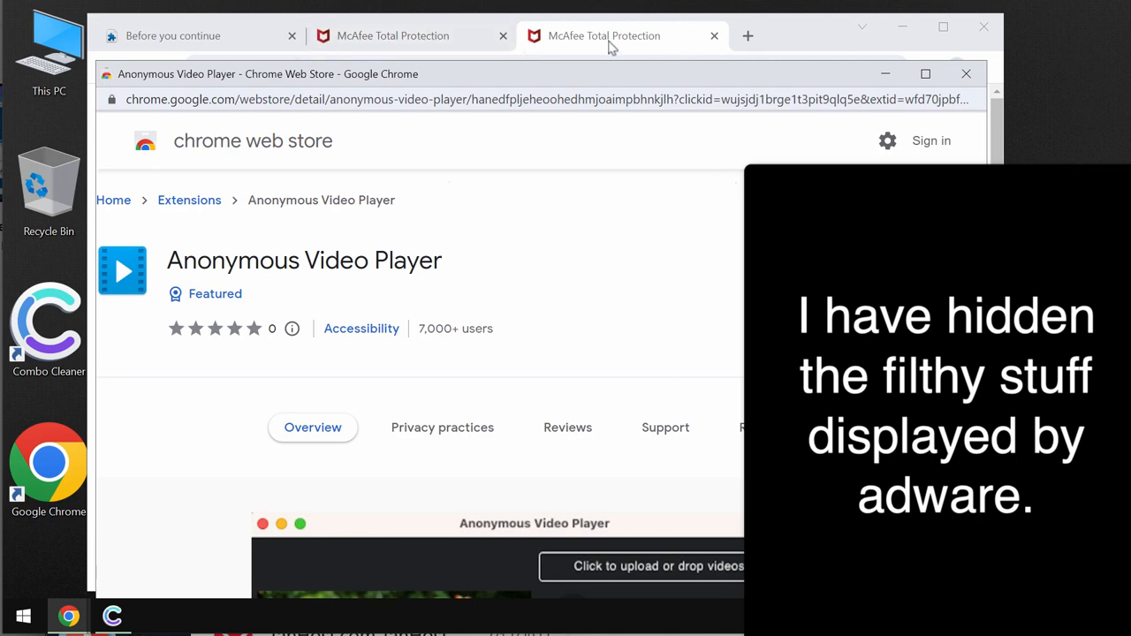
pyautogui.click(612, 36)
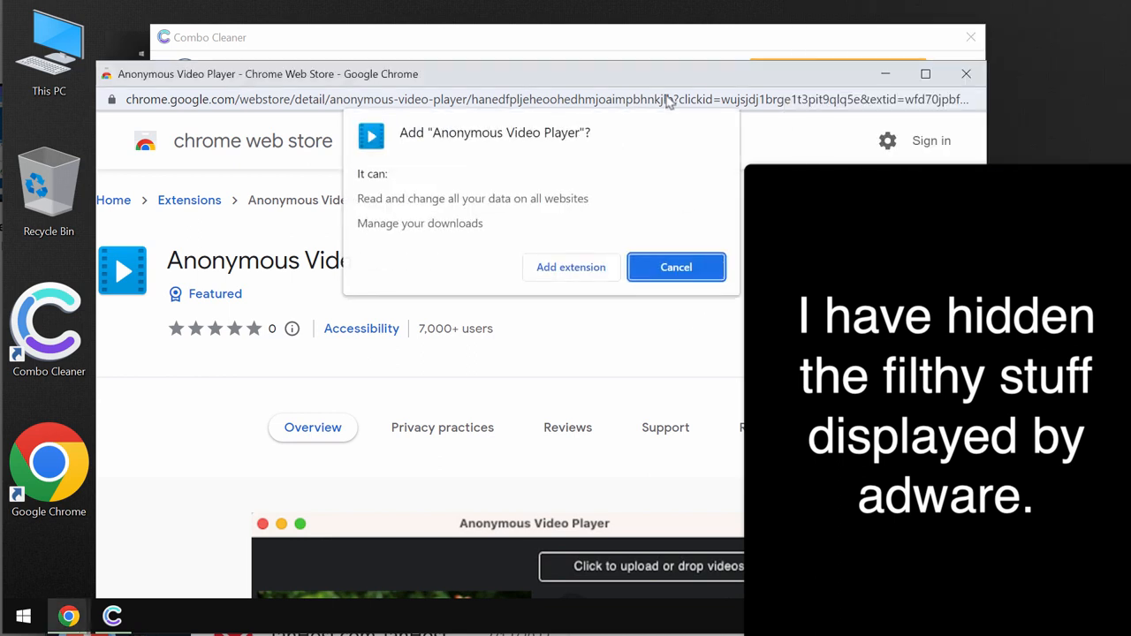
# Step: Confirm installing Anonymous Video Player, then reach Chrome's Extensions page via More tools
pyautogui.click(675, 267)
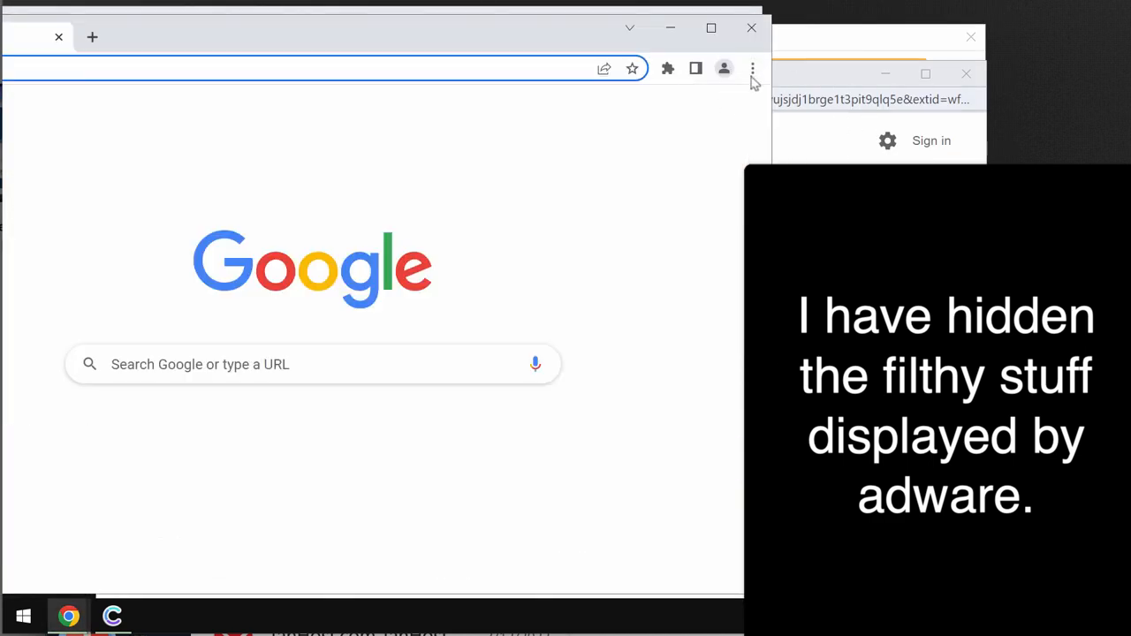
pyautogui.click(753, 67)
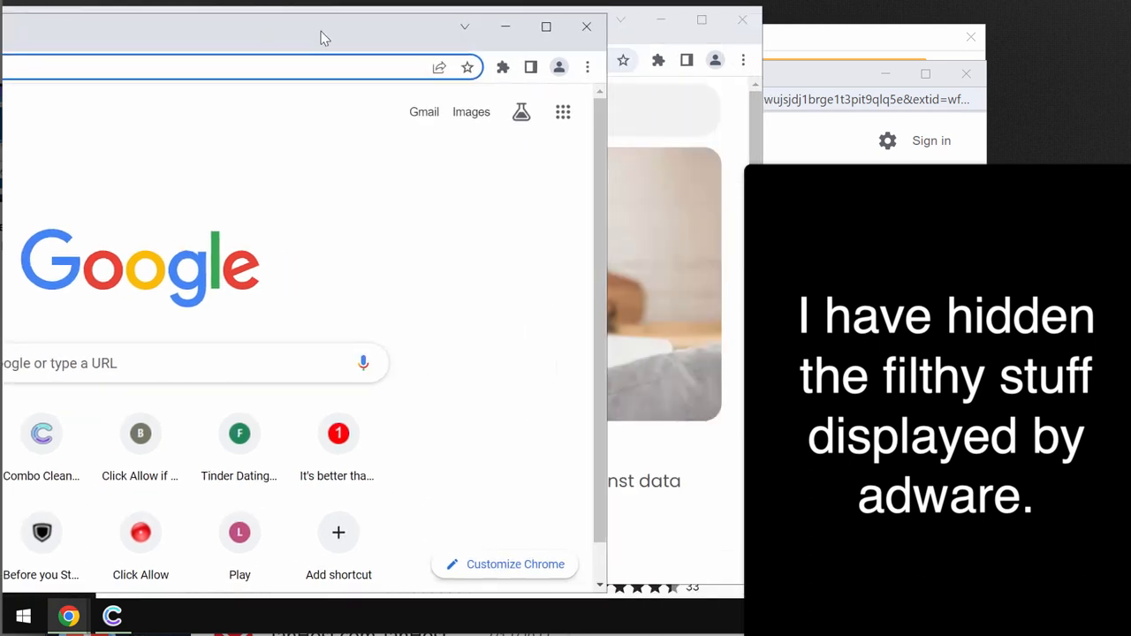
pyautogui.click(586, 67)
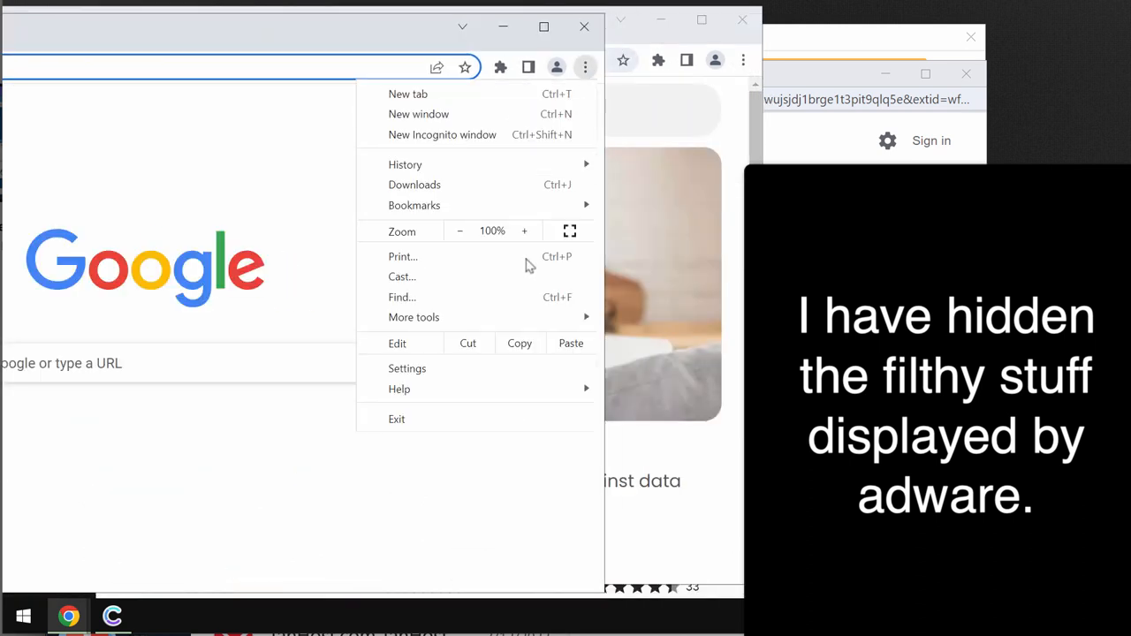
pyautogui.click(414, 316)
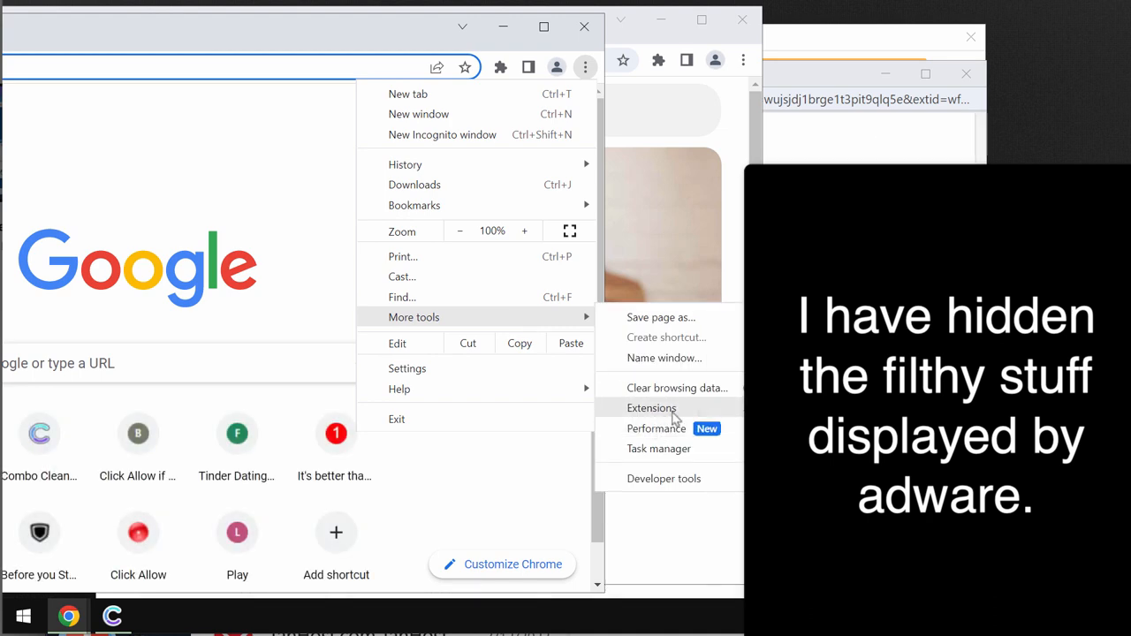
pyautogui.click(651, 408)
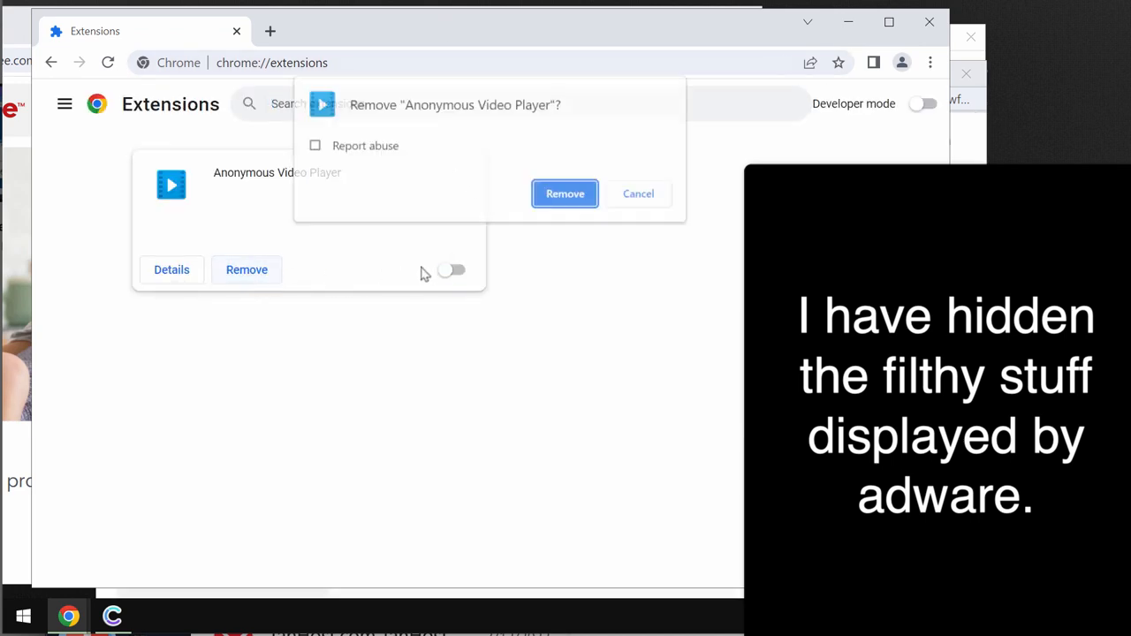
# Step: Confirm removal of Anonymous Video Player, leaving Chrome with no extensions and McAfee promo tabs
pyautogui.click(566, 193)
pyautogui.write('combocleaner.com')
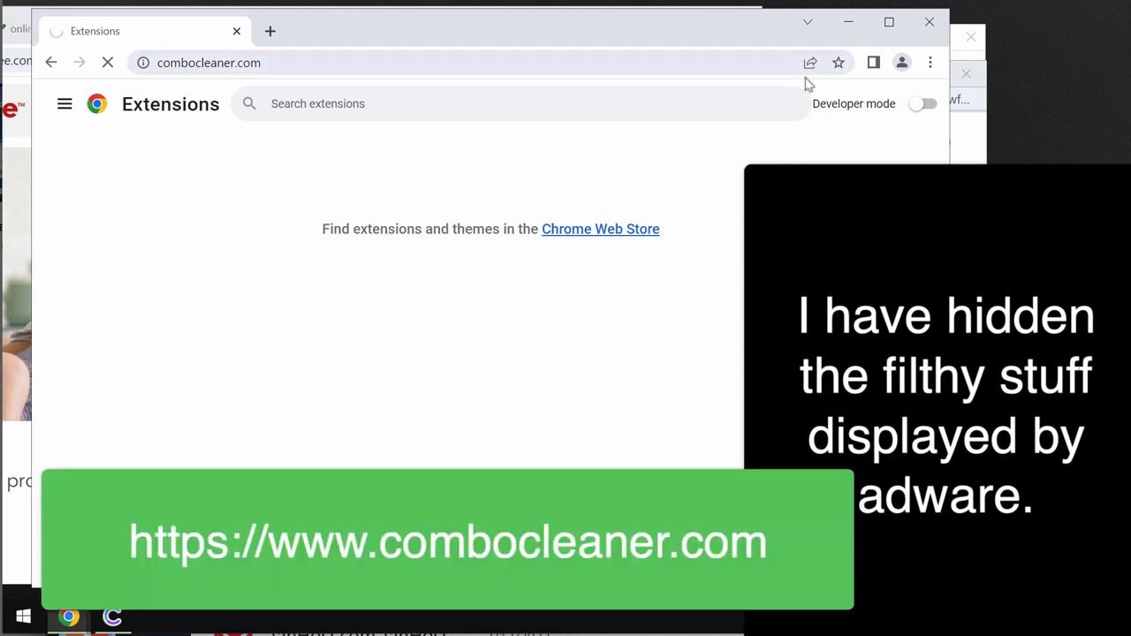
pyautogui.moveTo(877, 60)
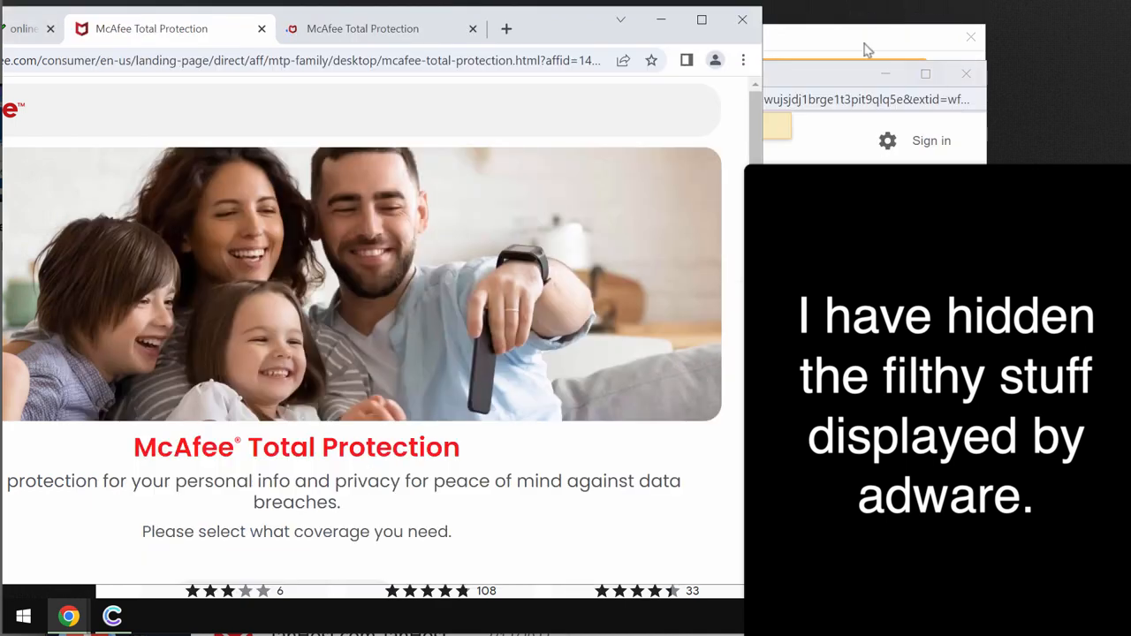
pyautogui.click(371, 29)
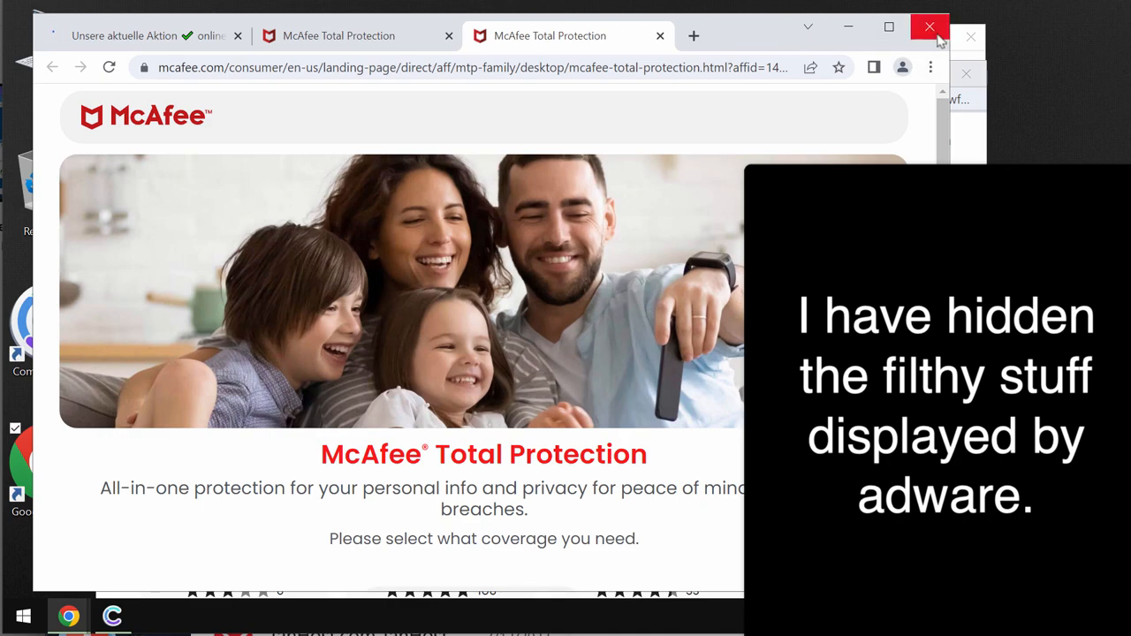
# Step: Close the McAfee advert Chrome window so Combo Cleaner's Dashboard can take over
pyautogui.click(926, 28)
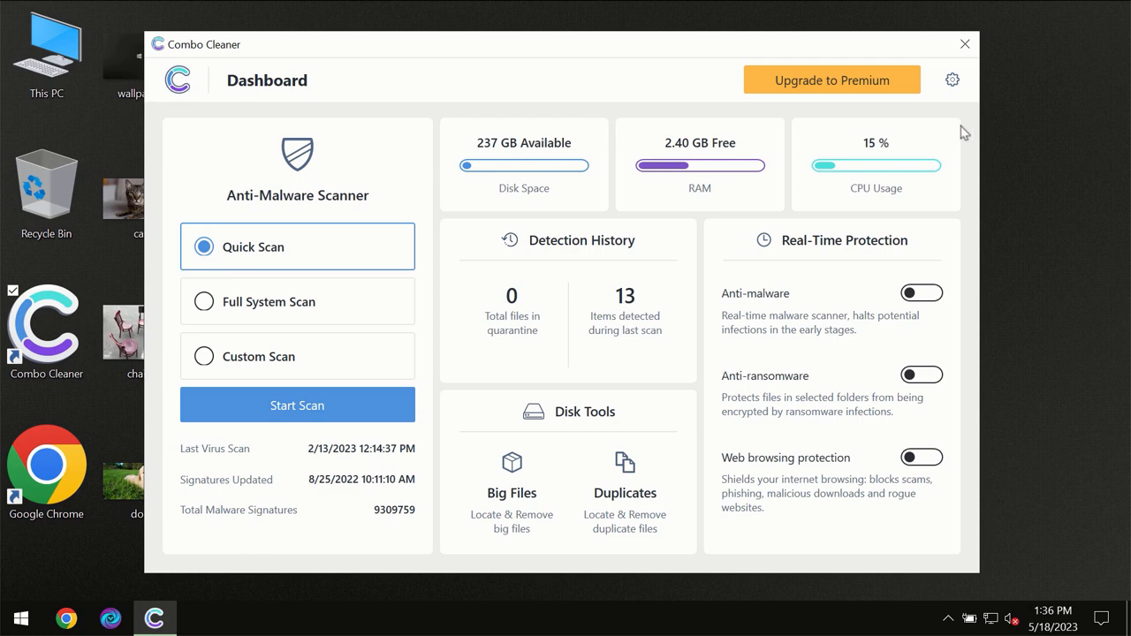
pyautogui.moveTo(698, 55)
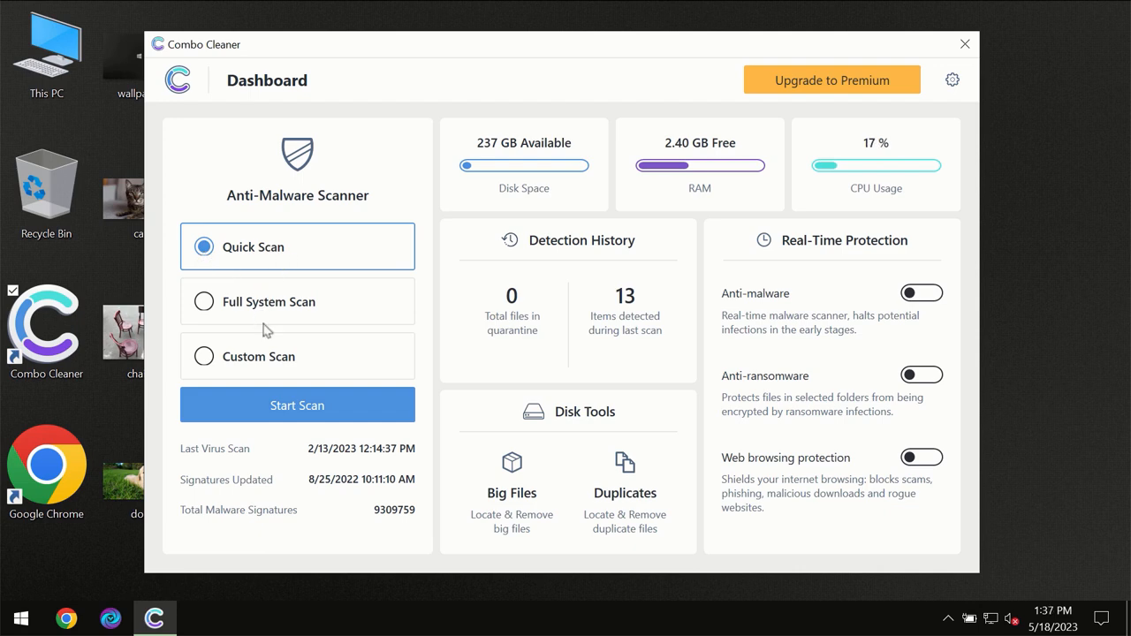
pyautogui.moveTo(283, 410)
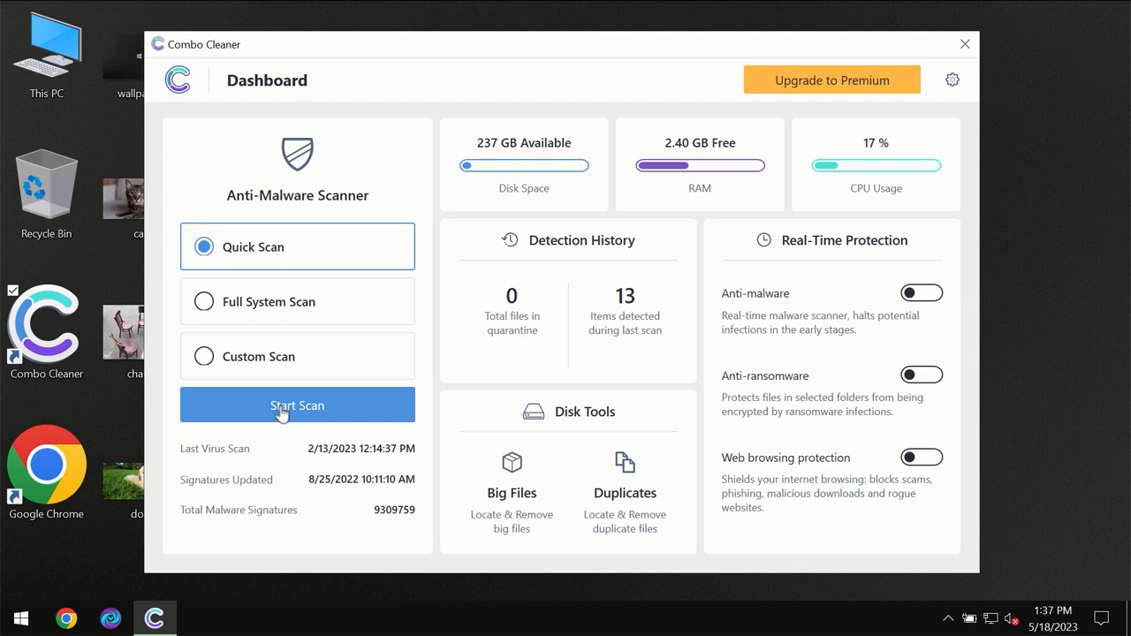
# Step: Start a Quick Scan in Combo Cleaner's anti-malware scanner
pyautogui.click(297, 405)
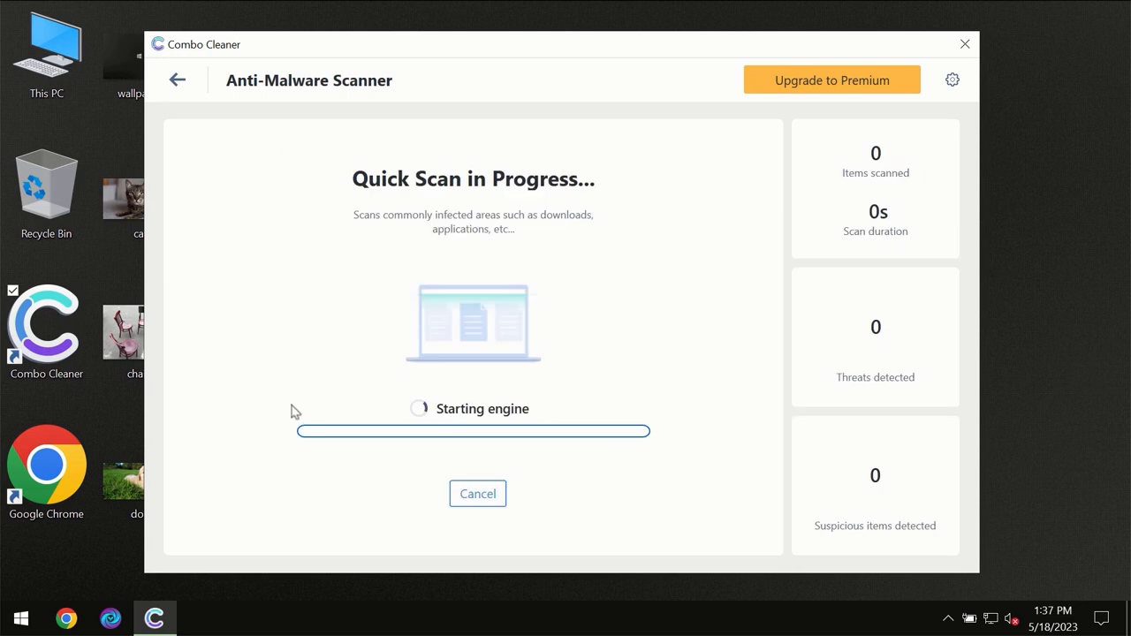
pyautogui.moveTo(396, 350)
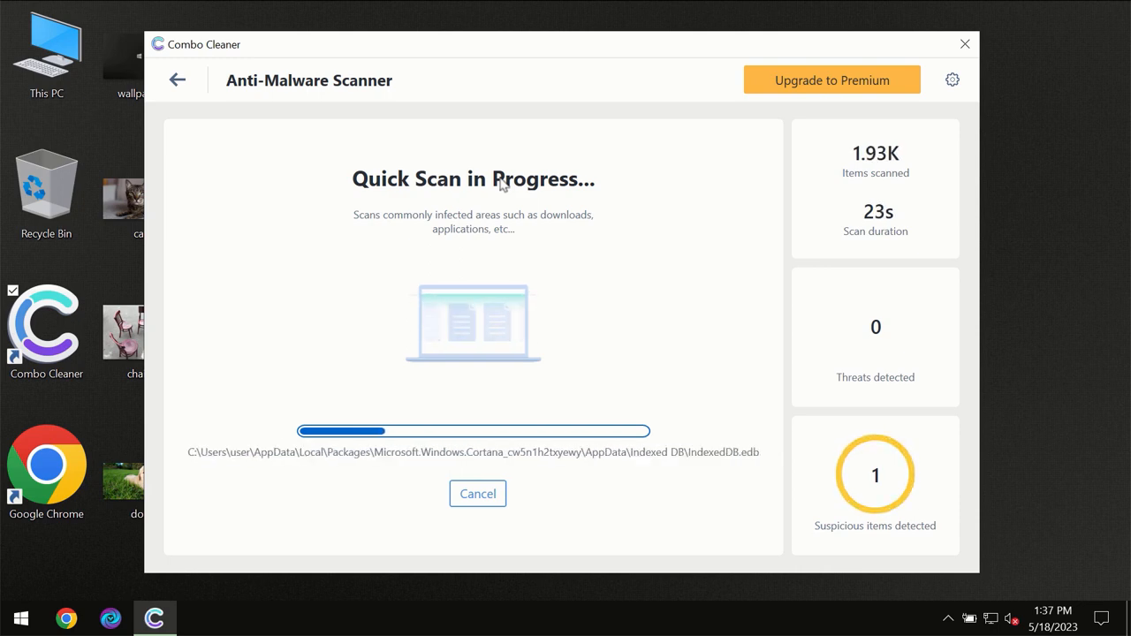
pyautogui.moveTo(525, 76)
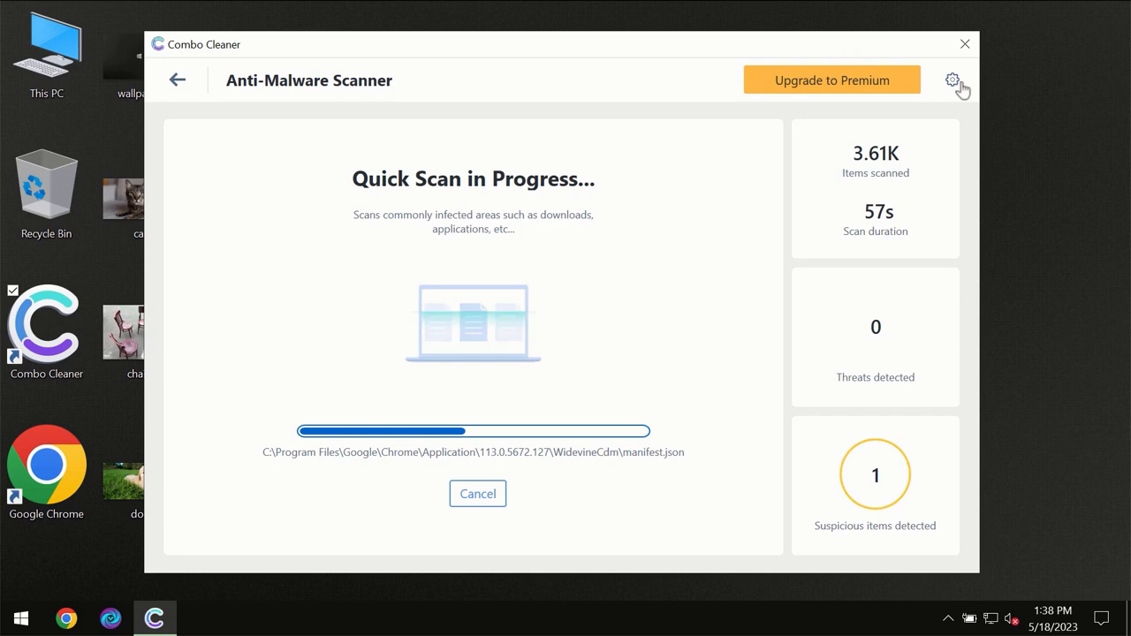
# Step: Browse Settings including the Anti-Ransomware tab, then return to the Dashboard mid-scan
pyautogui.click(955, 80)
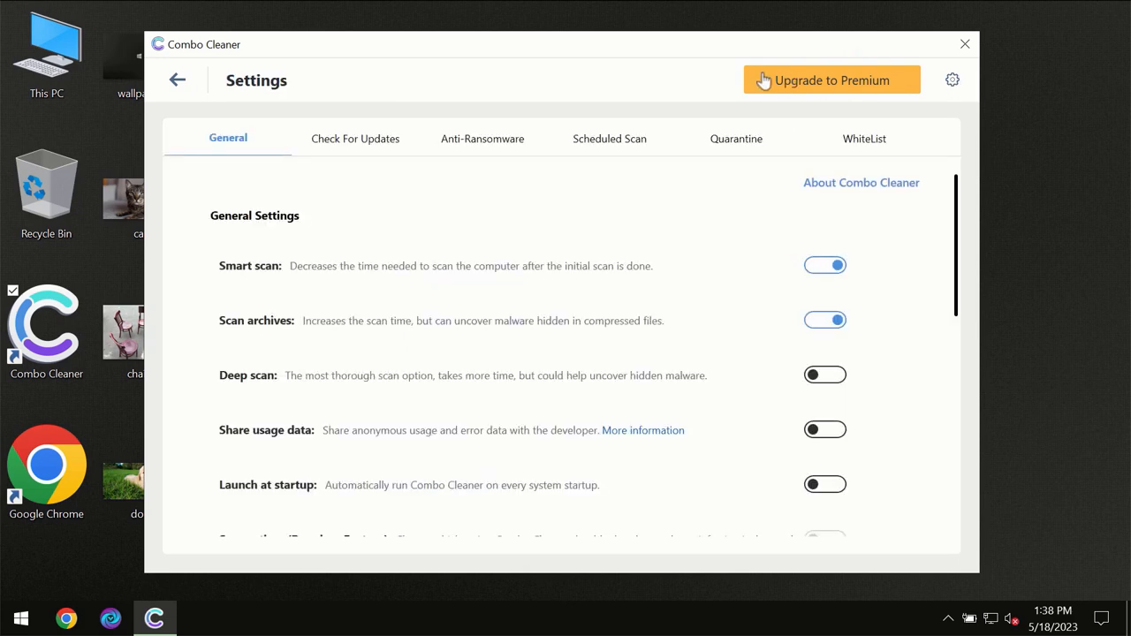
pyautogui.moveTo(463, 159)
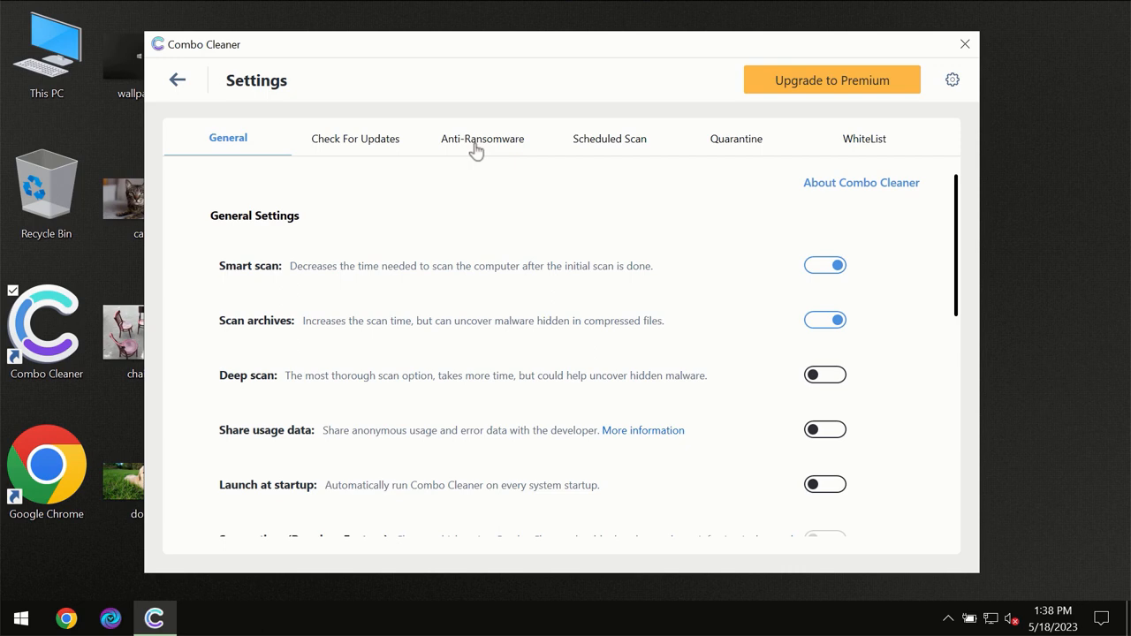
pyautogui.click(481, 138)
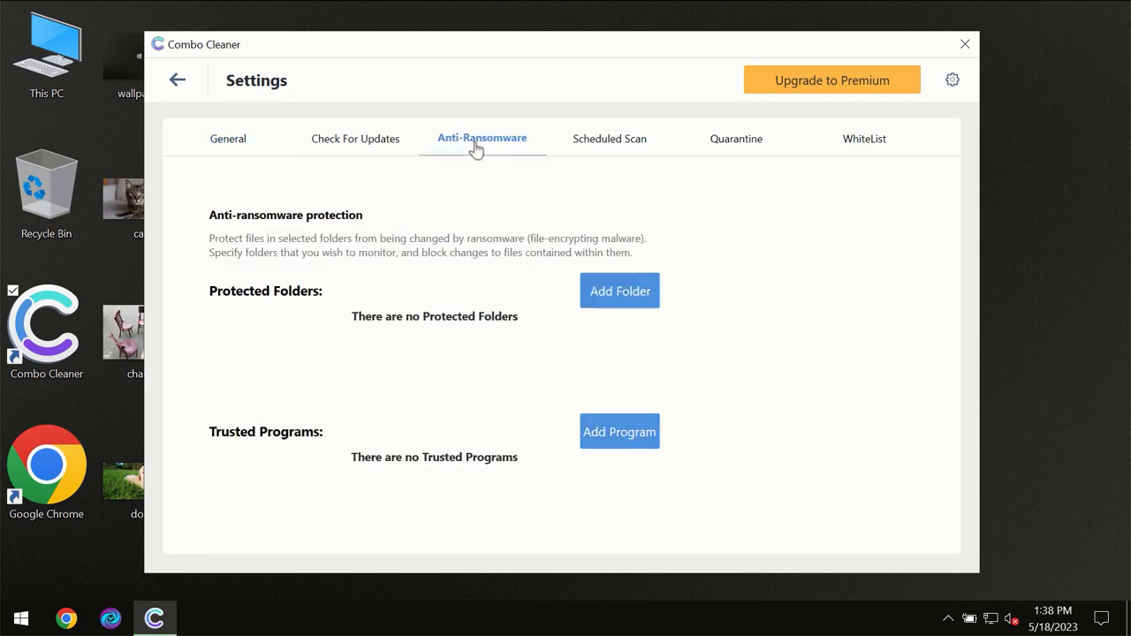
pyautogui.moveTo(177, 85)
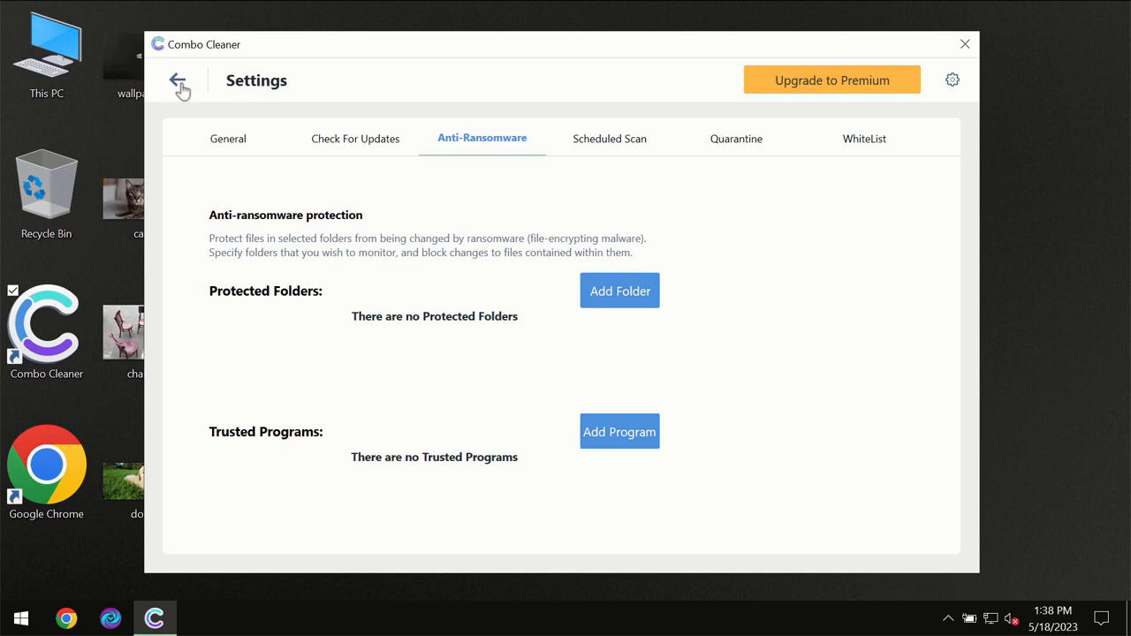
pyautogui.click(177, 80)
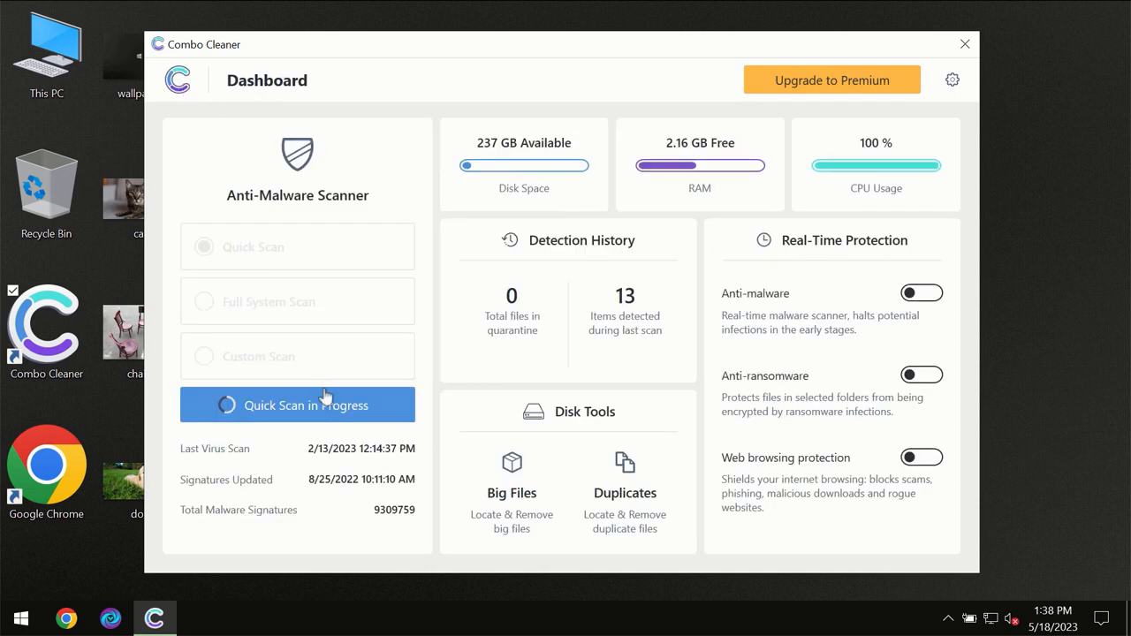
# Step: View the finished Quick Scan reporting one adware threat, then bring up the Premium upgrade offer
pyautogui.click(297, 404)
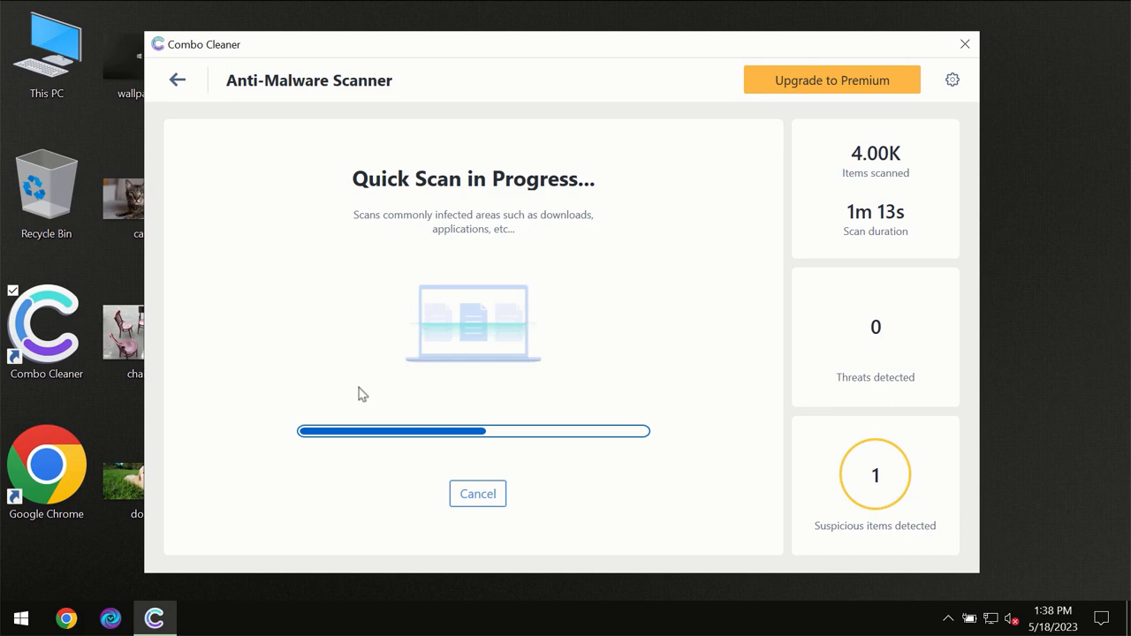
pyautogui.moveTo(668, 117)
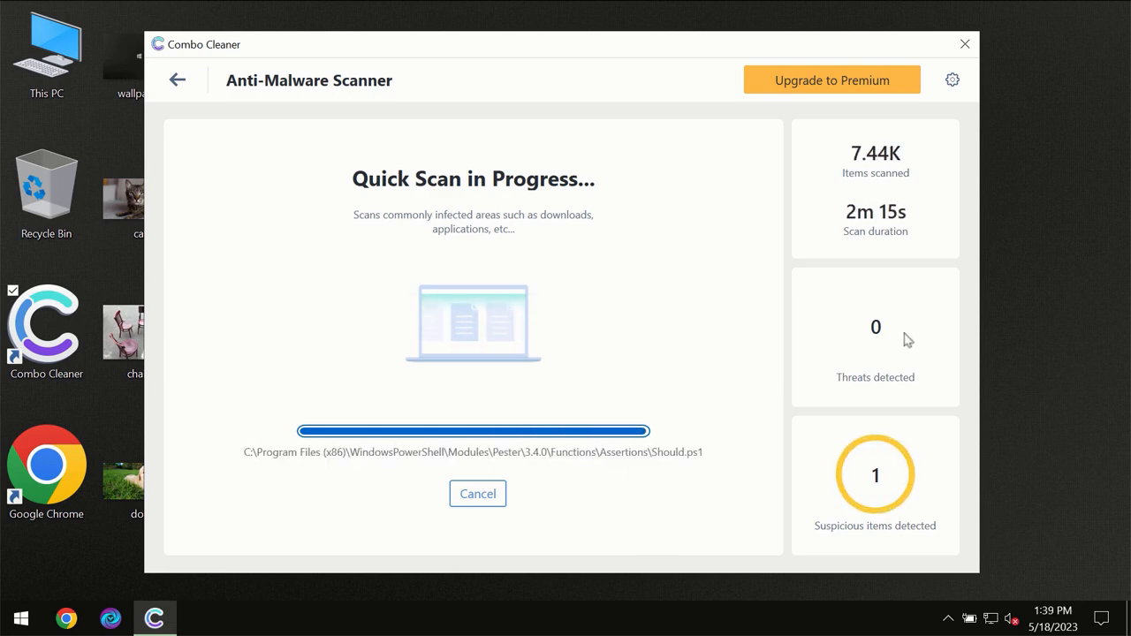
pyautogui.moveTo(830, 320)
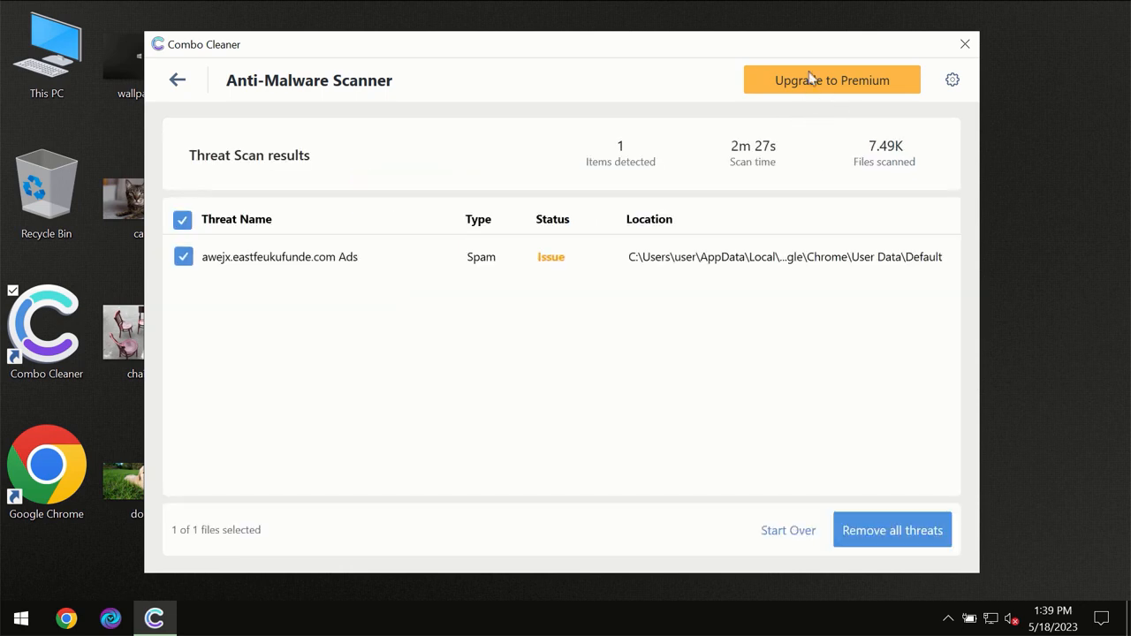
pyautogui.click(831, 78)
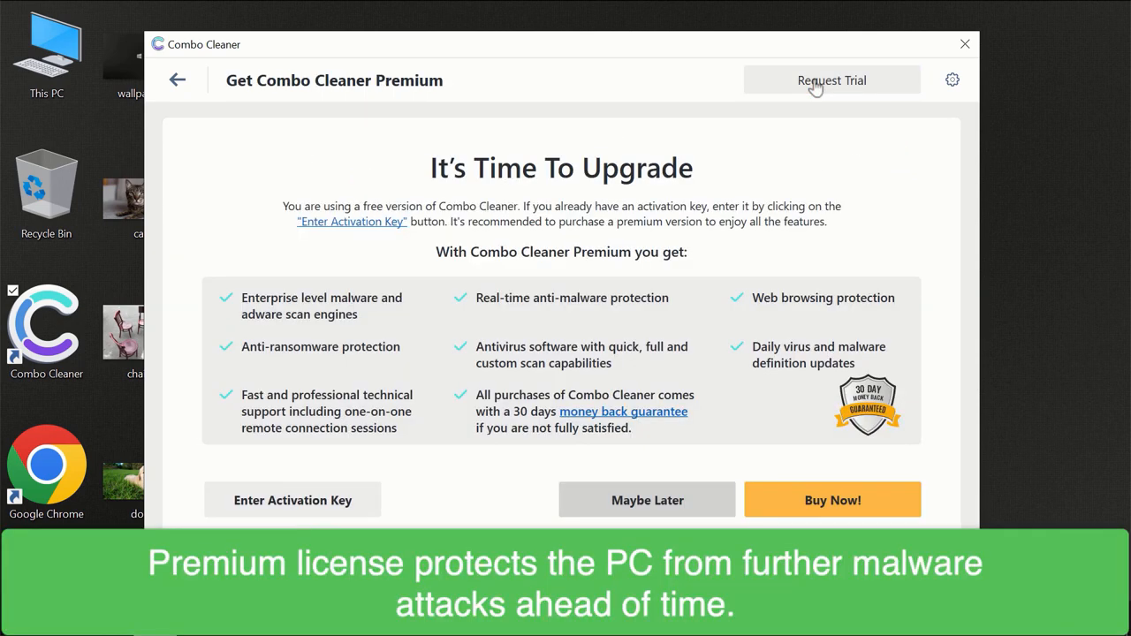